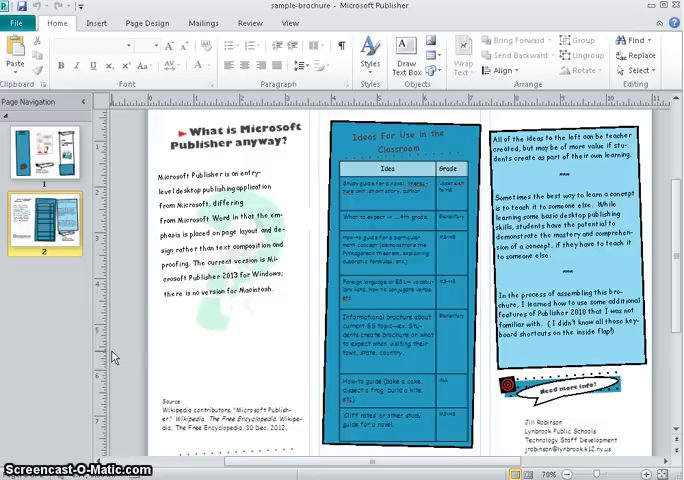
{"action": "mouse_move", "coordinate": [135, 315]}
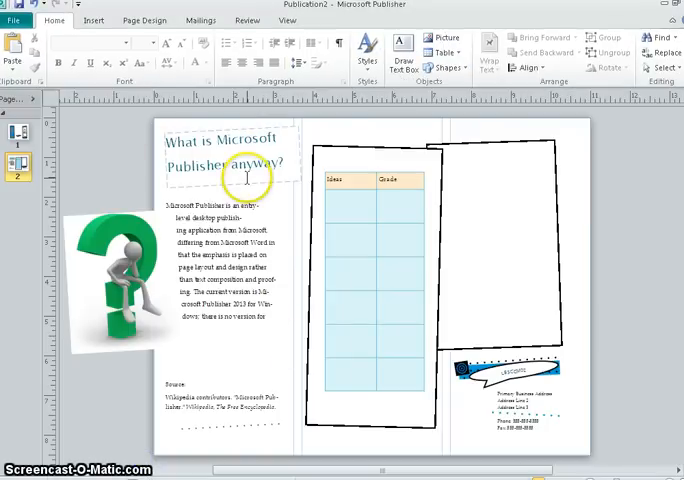
Step: Set the question-mark clipart's picture Color to Washout via Format Picture
{"action": "left_click", "coordinate": [215, 270]}
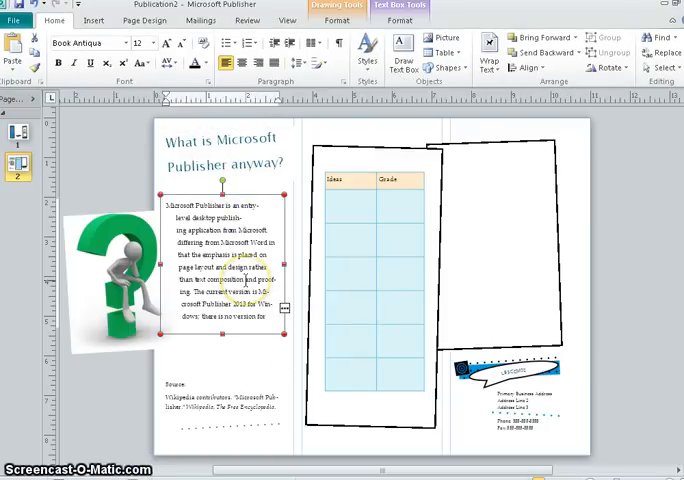
{"action": "left_click", "coordinate": [110, 280]}
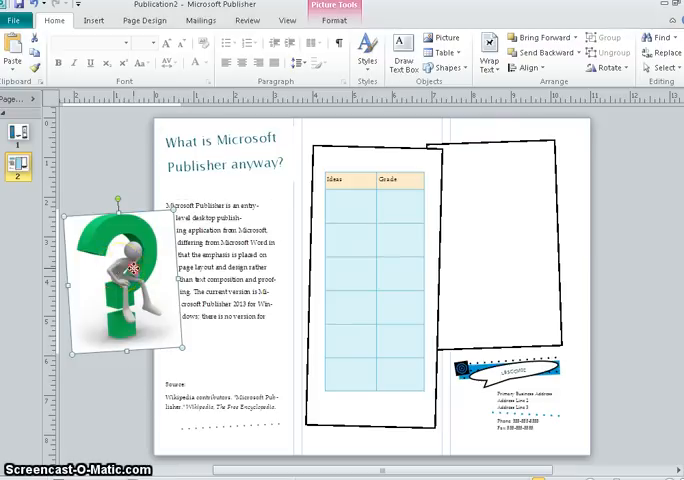
{"action": "right_click", "coordinate": [135, 275]}
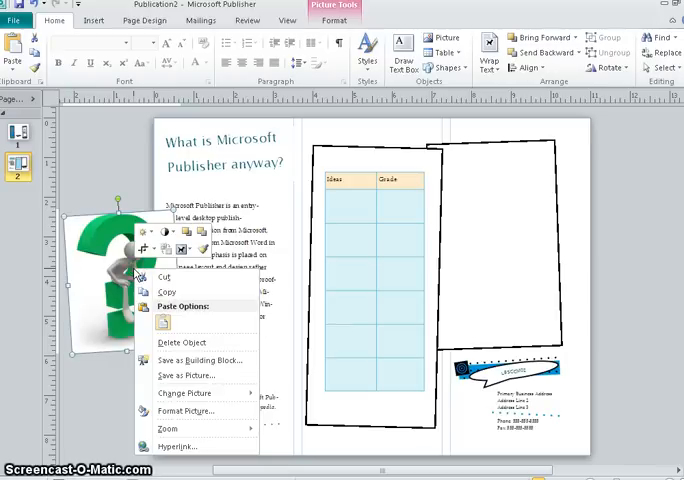
{"action": "left_click", "coordinate": [188, 411]}
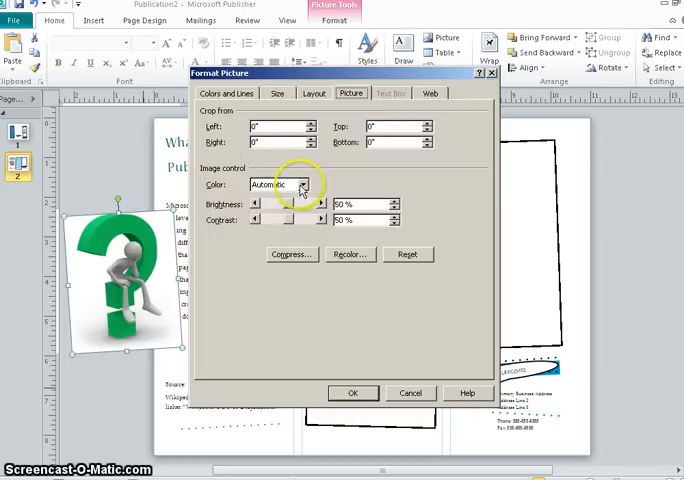
{"action": "left_click", "coordinate": [305, 184]}
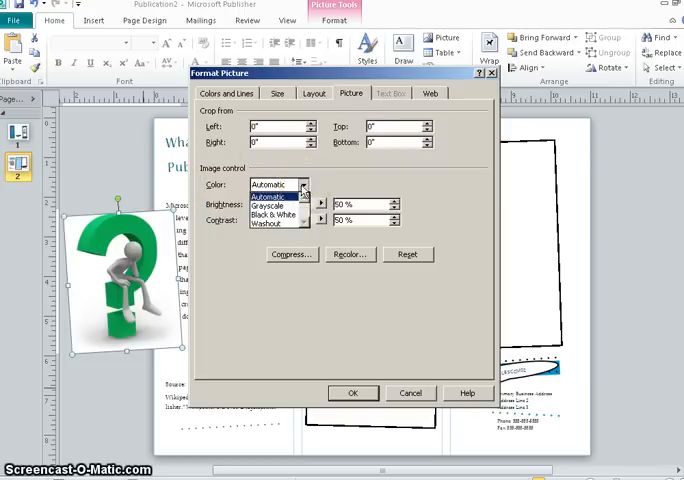
{"action": "left_click", "coordinate": [272, 218]}
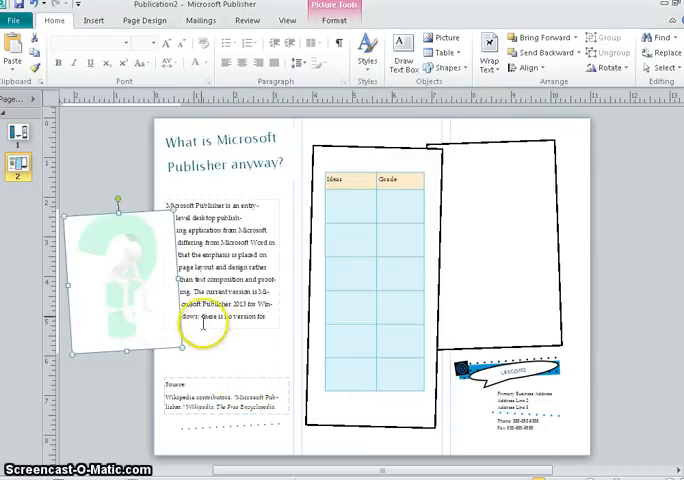
{"action": "right_click", "coordinate": [122, 291]}
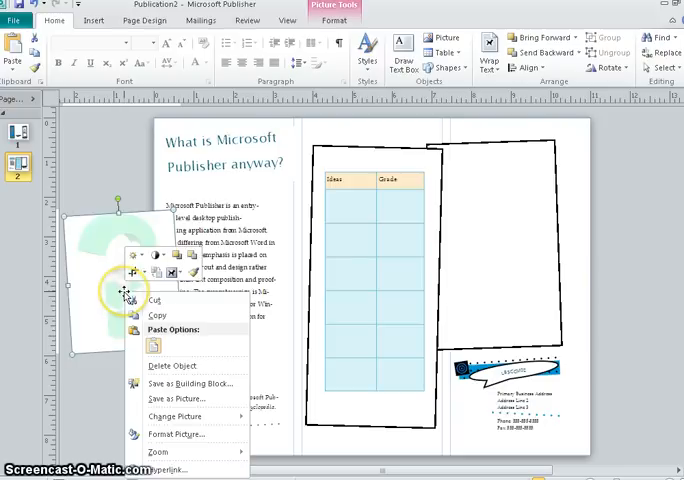
{"action": "mouse_move", "coordinate": [170, 434]}
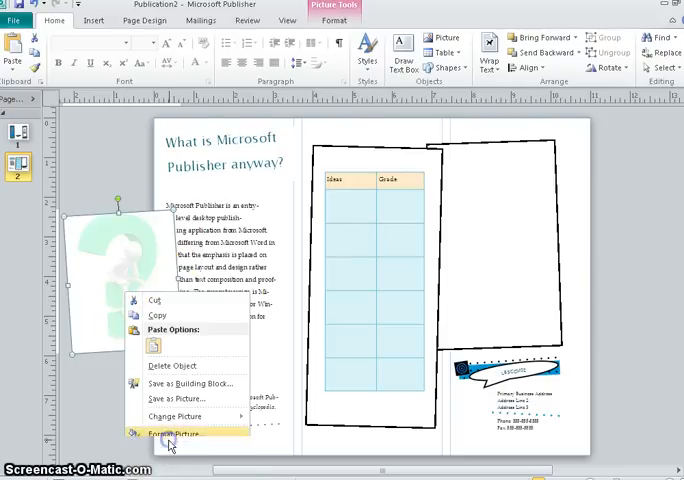
{"action": "left_click", "coordinate": [172, 432]}
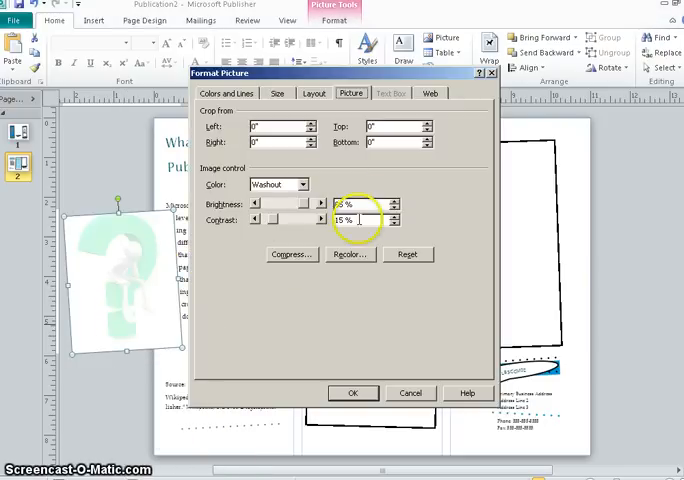
{"action": "left_click", "coordinate": [395, 216]}
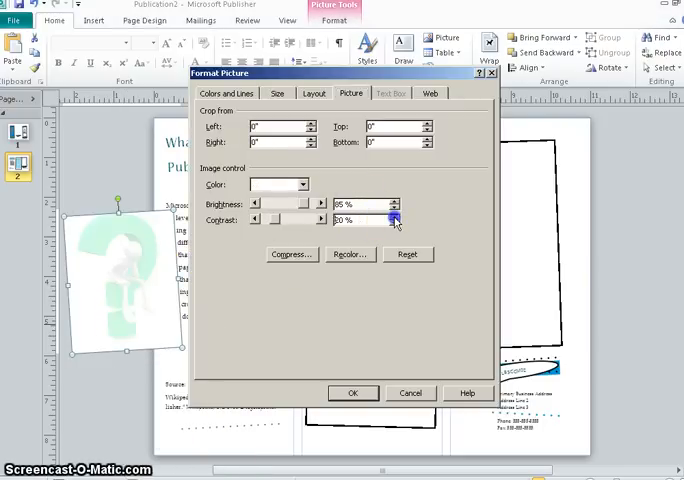
{"action": "left_click", "coordinate": [392, 223]}
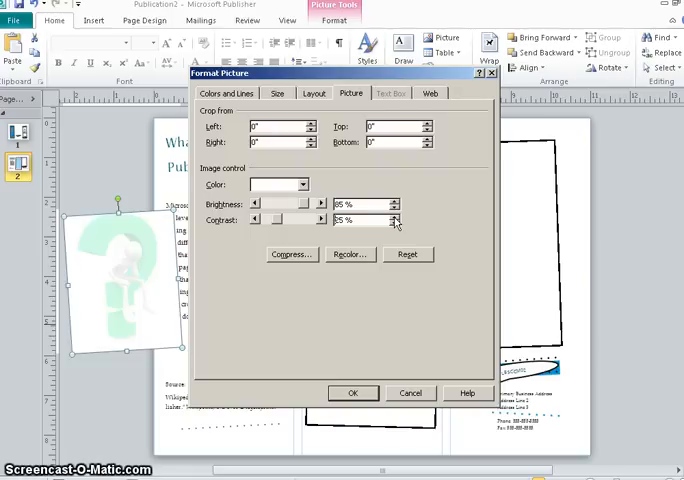
{"action": "mouse_move", "coordinate": [379, 320]}
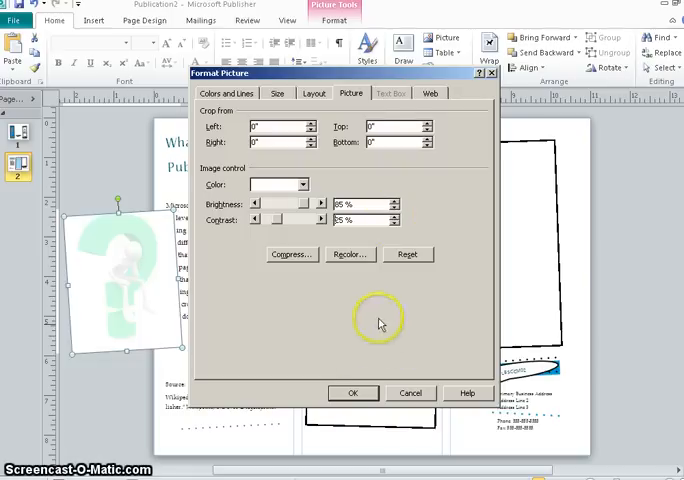
{"action": "left_click", "coordinate": [353, 392]}
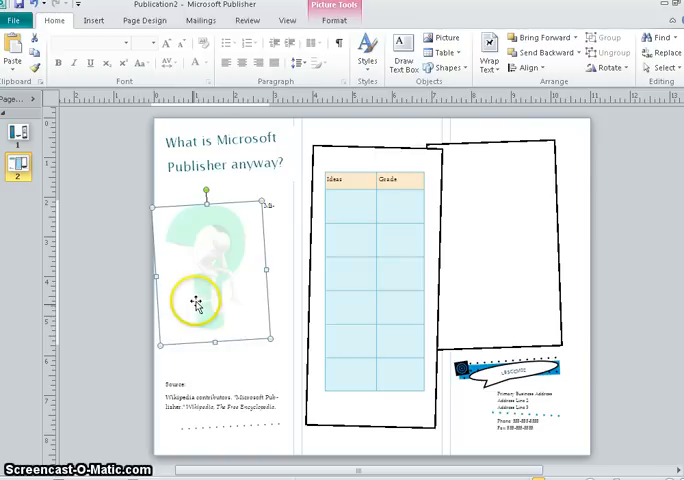
Step: Adjust the clipart's text wrapping on the Format Picture Layout tab
{"action": "right_click", "coordinate": [197, 289]}
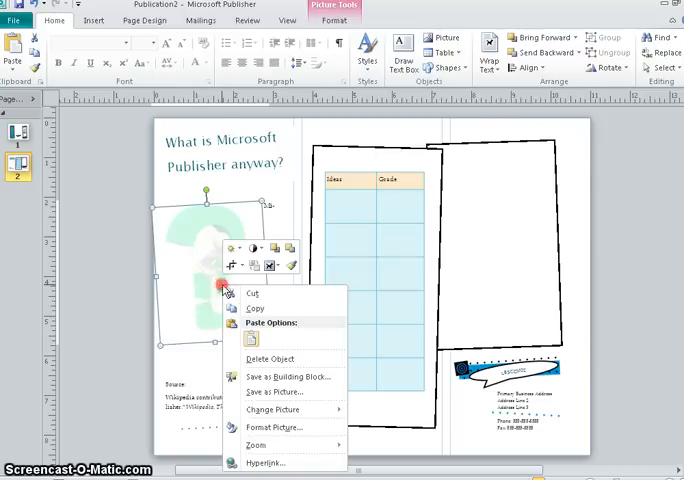
{"action": "mouse_move", "coordinate": [270, 428]}
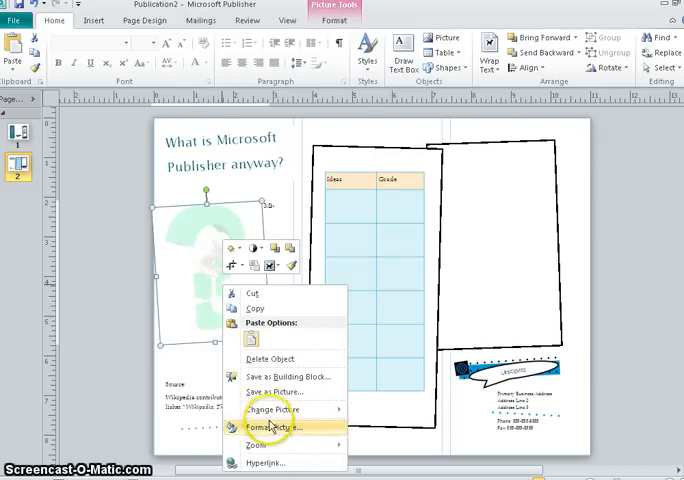
{"action": "left_click", "coordinate": [271, 429]}
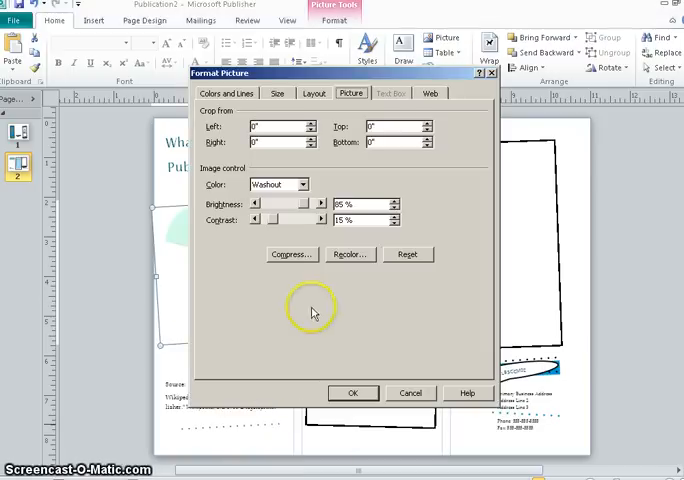
{"action": "left_click", "coordinate": [313, 93]}
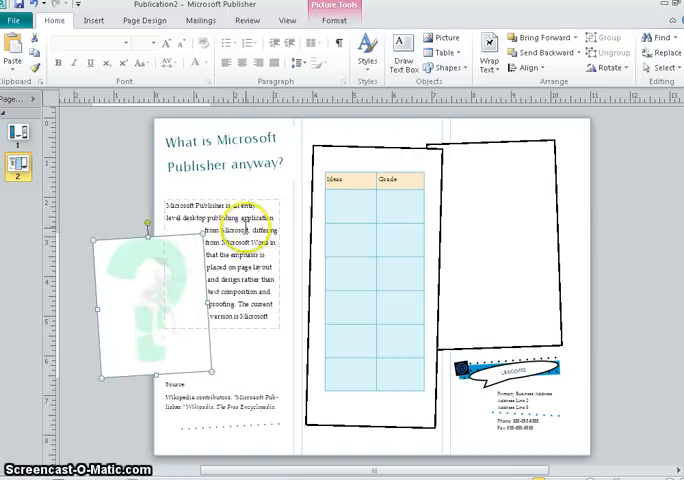
{"action": "left_click", "coordinate": [225, 270]}
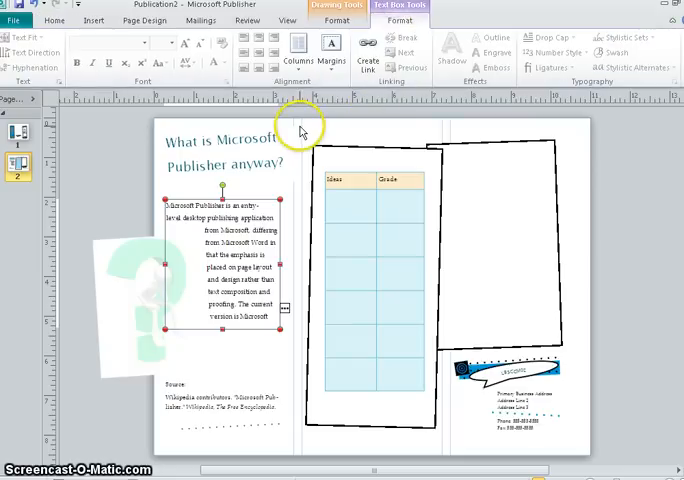
{"action": "mouse_move", "coordinate": [200, 235]}
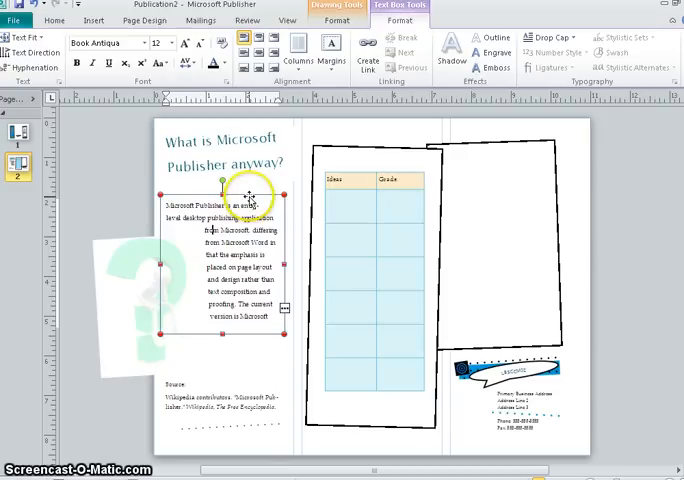
Step: Set the description text box's Fill Color to No Fill in Format Text Box
{"action": "right_click", "coordinate": [250, 200]}
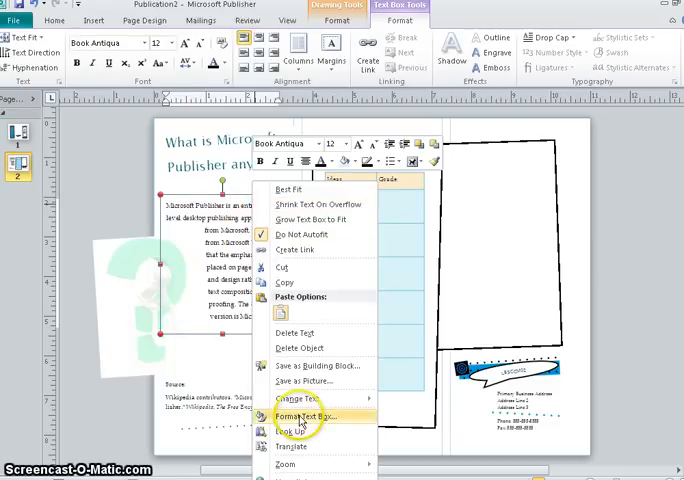
{"action": "left_click", "coordinate": [302, 416]}
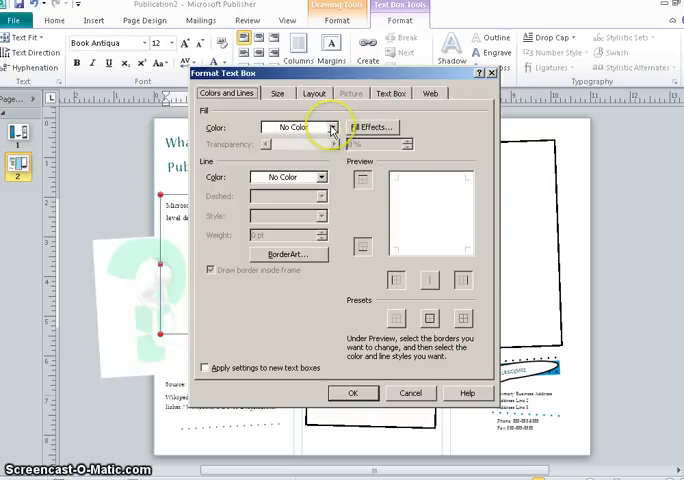
{"action": "left_click", "coordinate": [332, 127]}
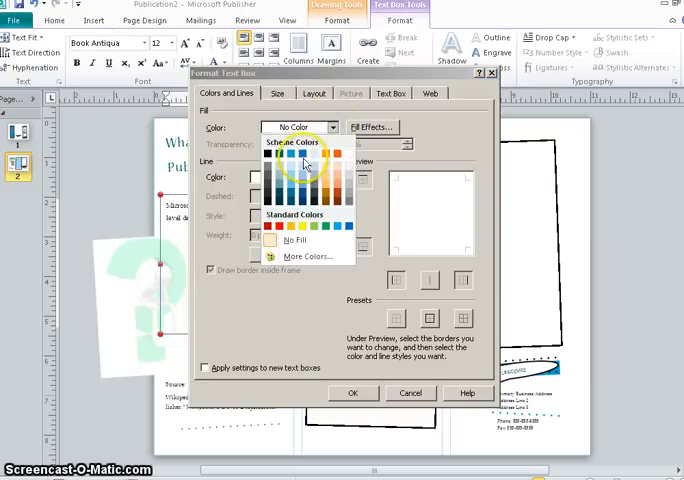
{"action": "left_click", "coordinate": [296, 240]}
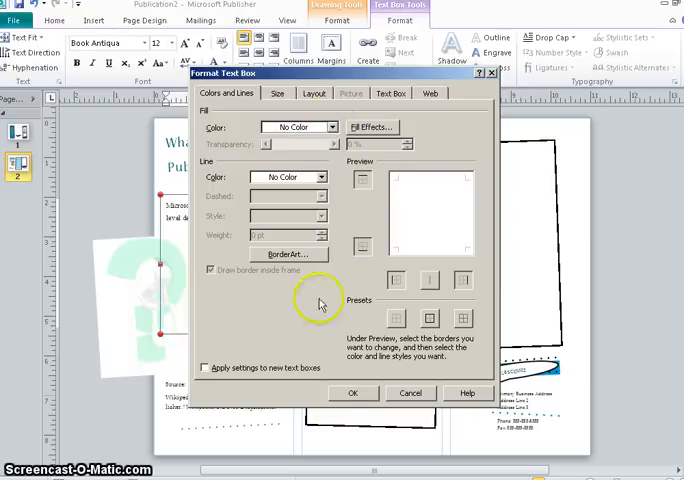
{"action": "left_click", "coordinate": [351, 392]}
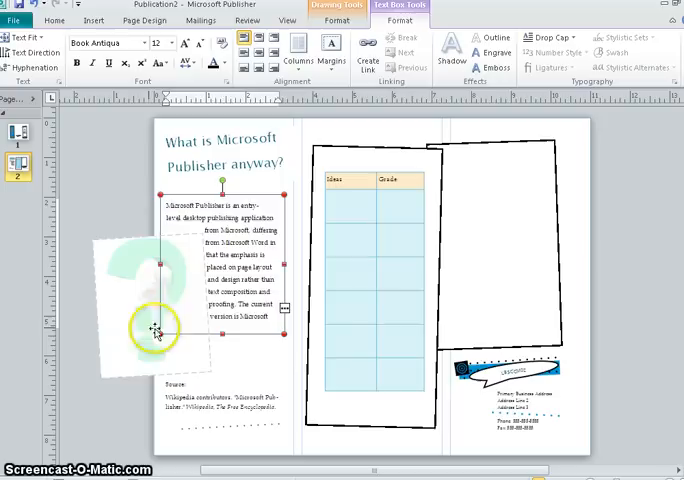